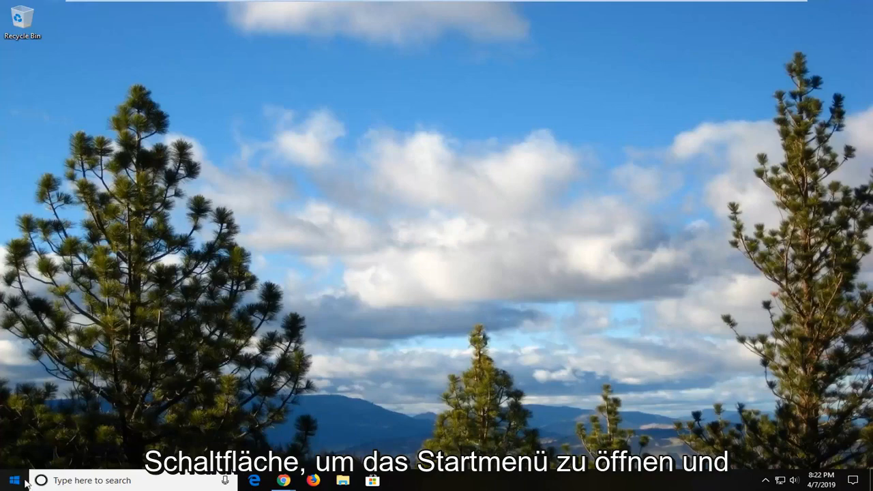
# Step: Search Start for regedit and launch Registry Editor as administrator
pyautogui.click(14, 480)
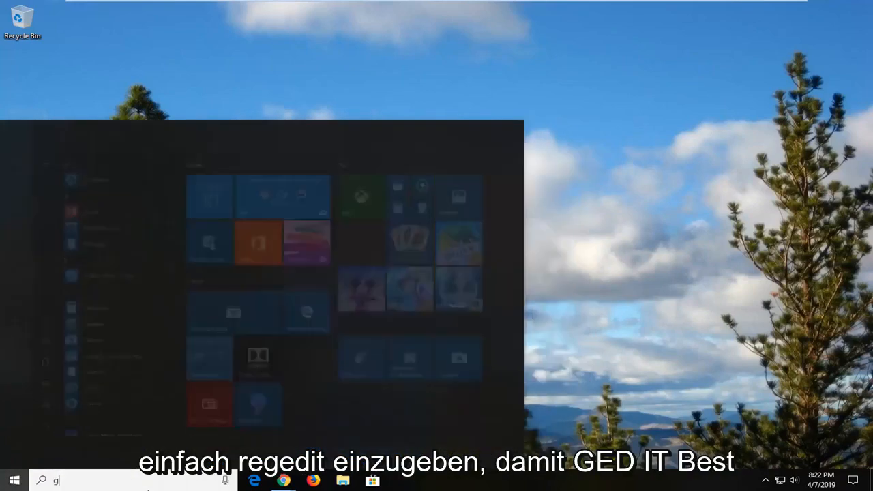
pyautogui.write('edit')
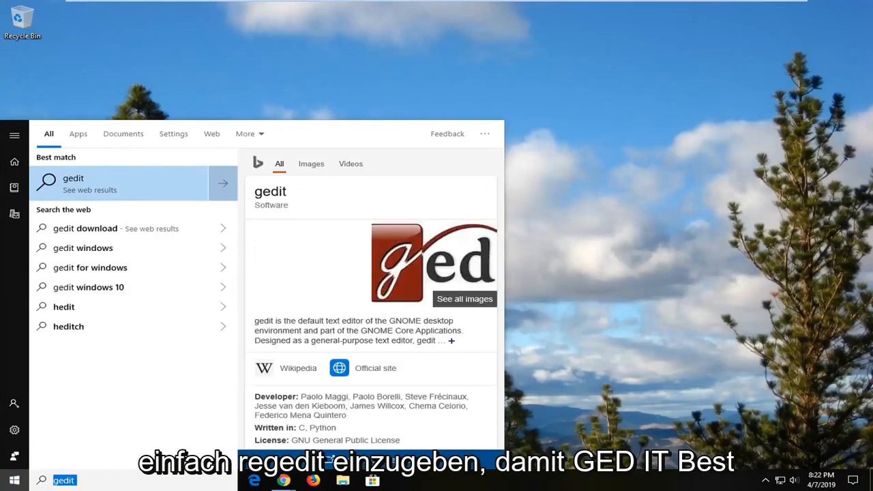
pyautogui.write('regedit')
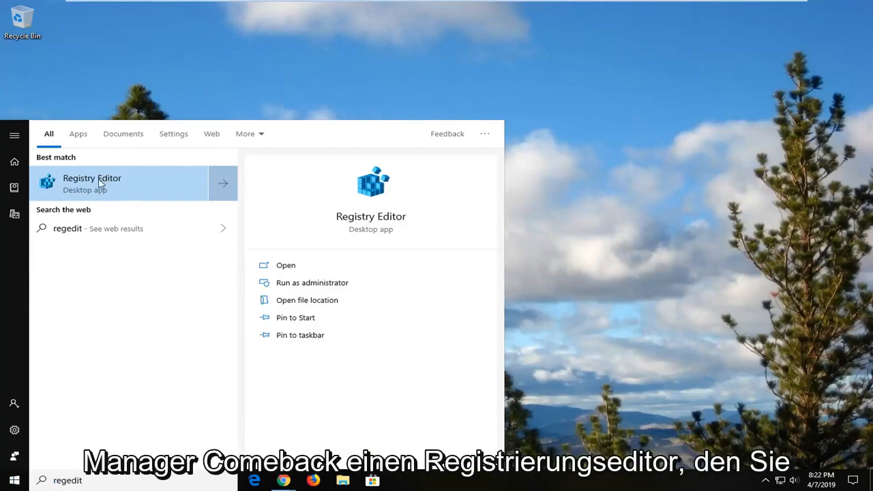
pyautogui.rightClick(93, 183)
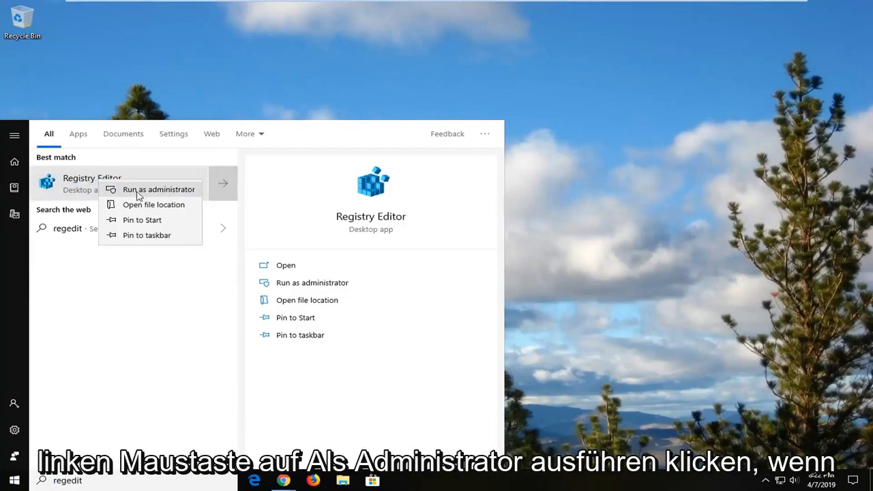
pyautogui.click(158, 188)
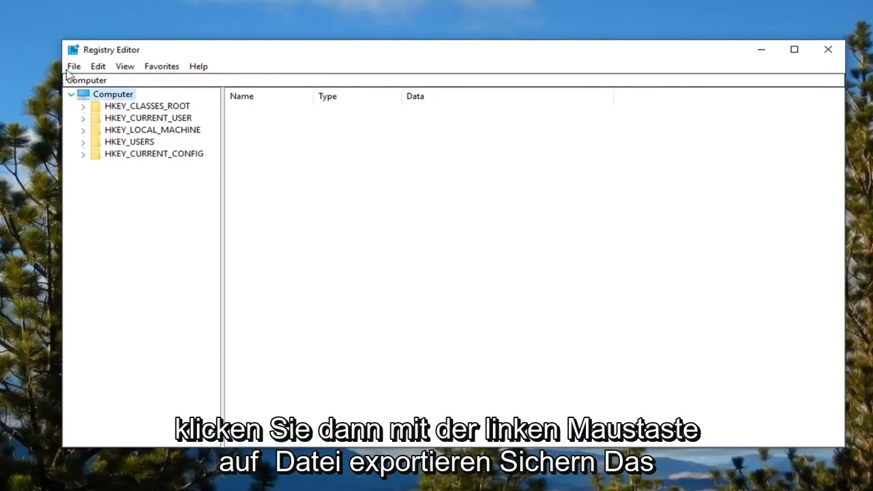
# Step: Show the File menu's registry import and export commands
pyautogui.click(73, 65)
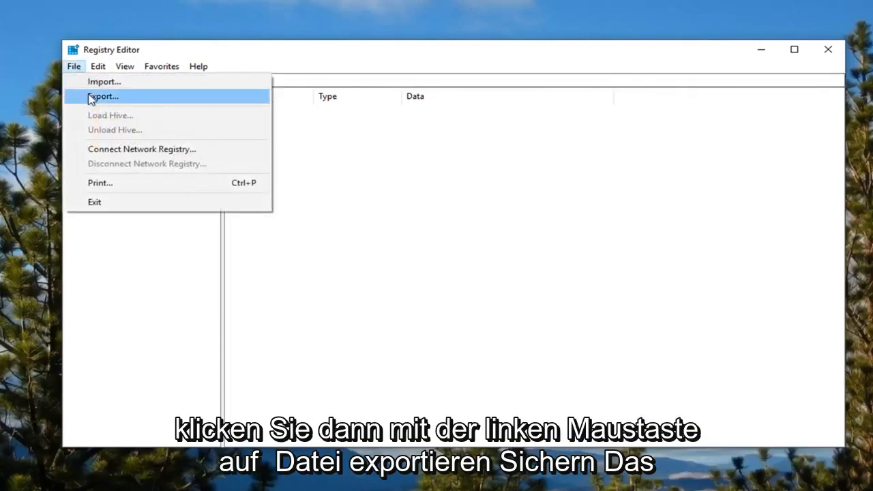
# Step: Set up a registry export as Registration Files (*.reg) on the Desktop, then dismiss the dialog
pyautogui.click(103, 95)
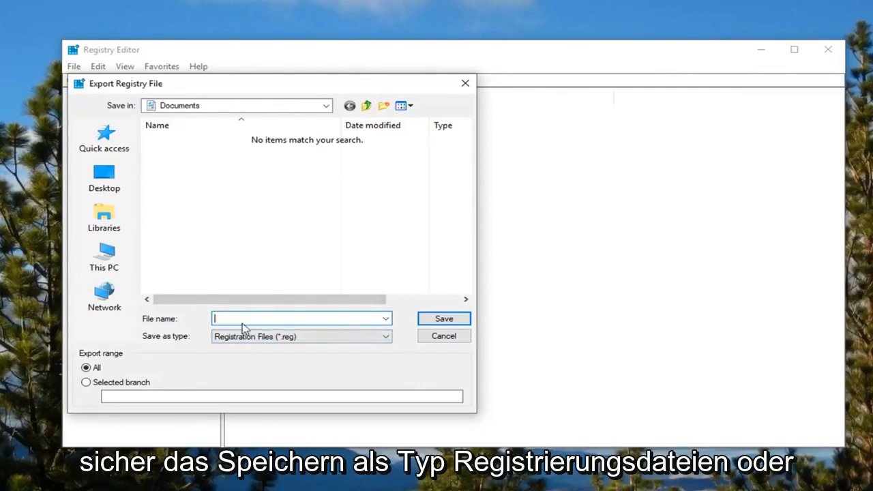
pyautogui.click(385, 336)
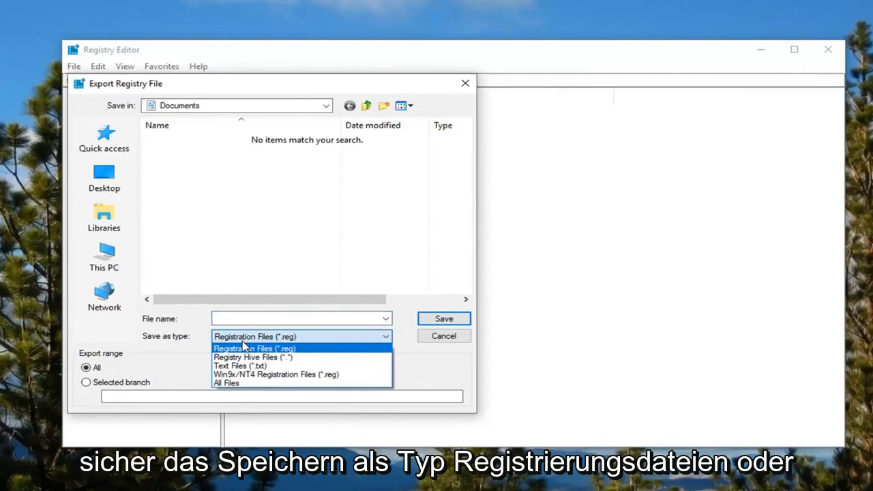
pyautogui.click(253, 348)
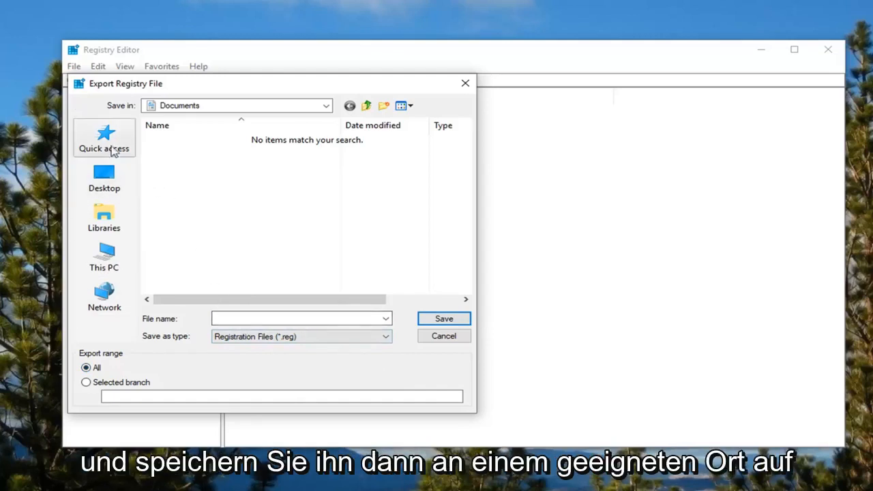
pyautogui.click(104, 178)
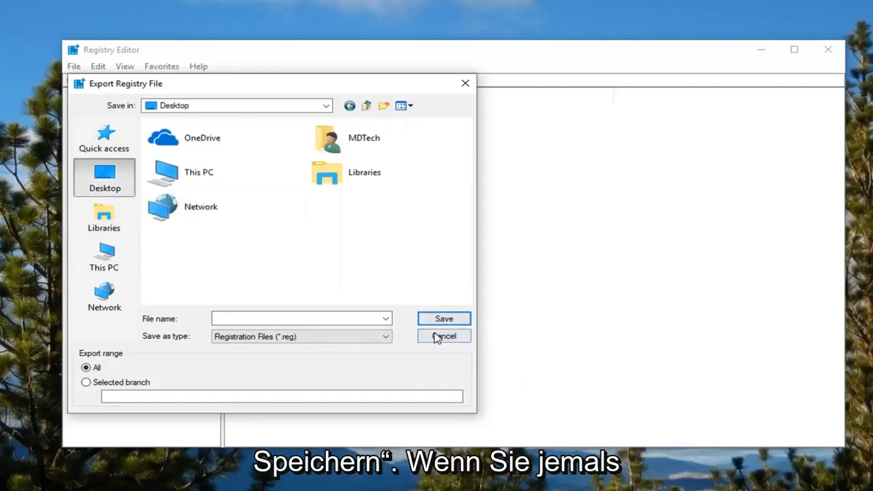
pyautogui.click(445, 335)
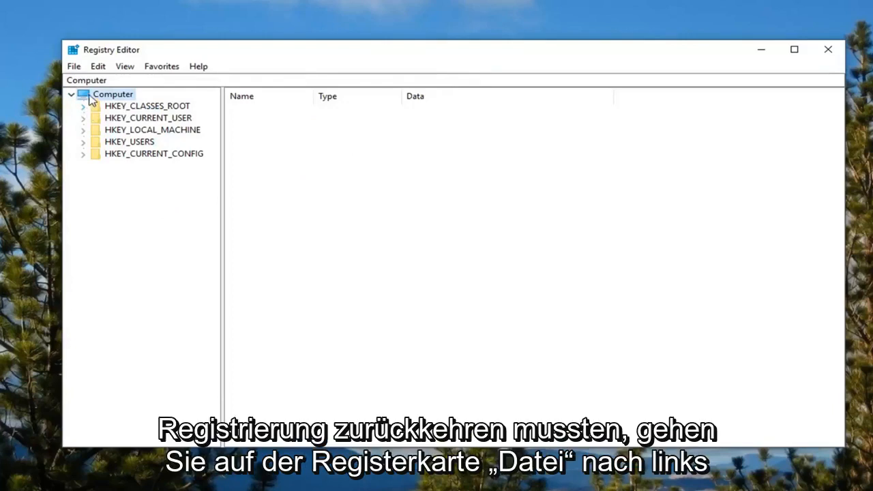
pyautogui.click(74, 66)
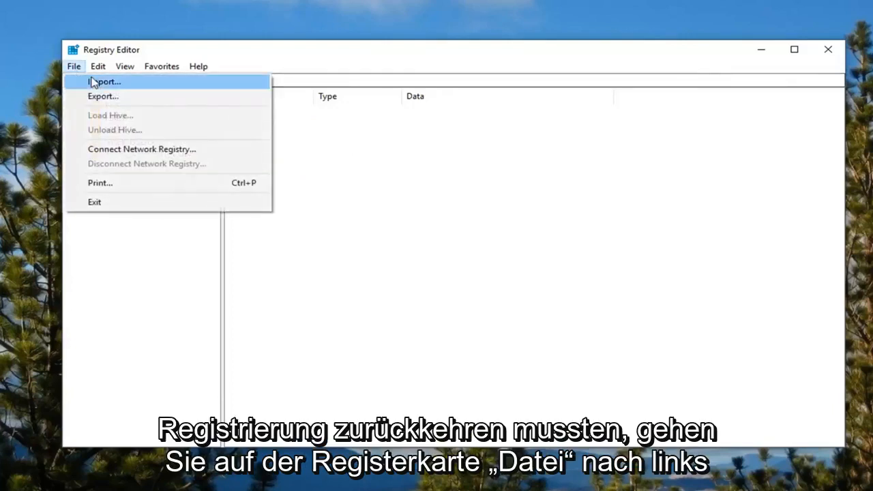
pyautogui.click(104, 81)
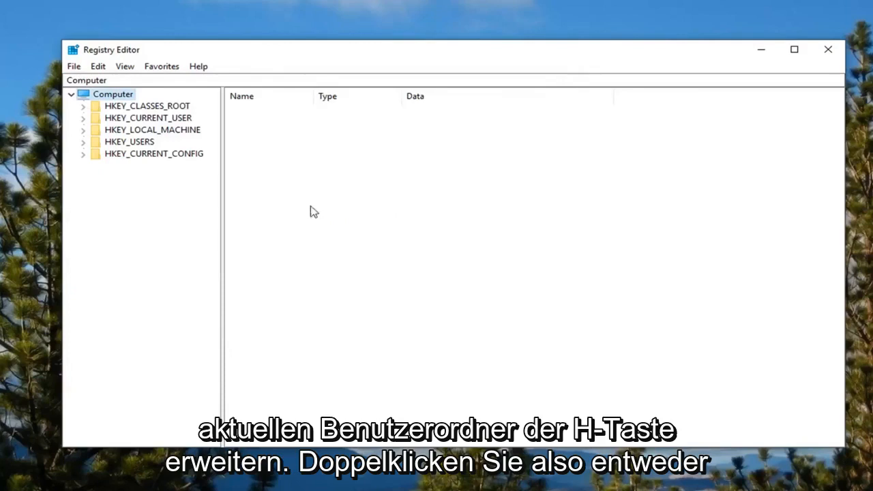
# Step: Navigate to HKEY_CURRENT_USER\Control Panel\Desktop in the registry tree
pyautogui.click(147, 117)
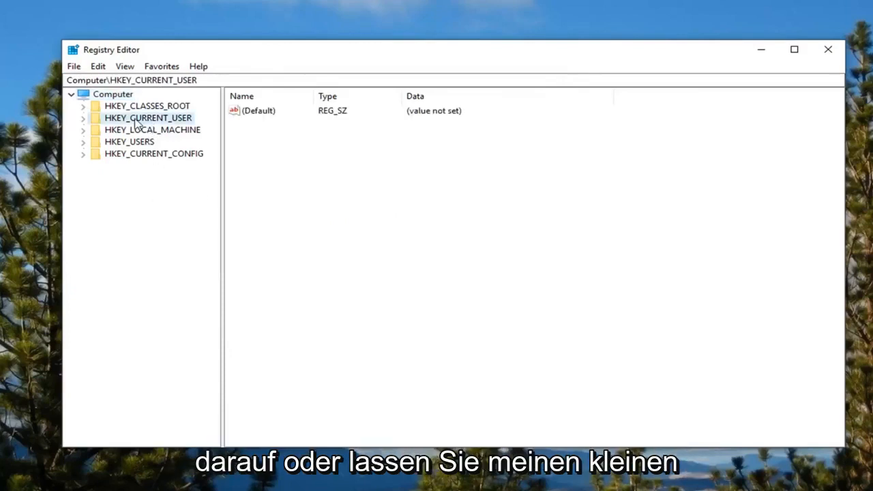
pyautogui.moveTo(85, 130)
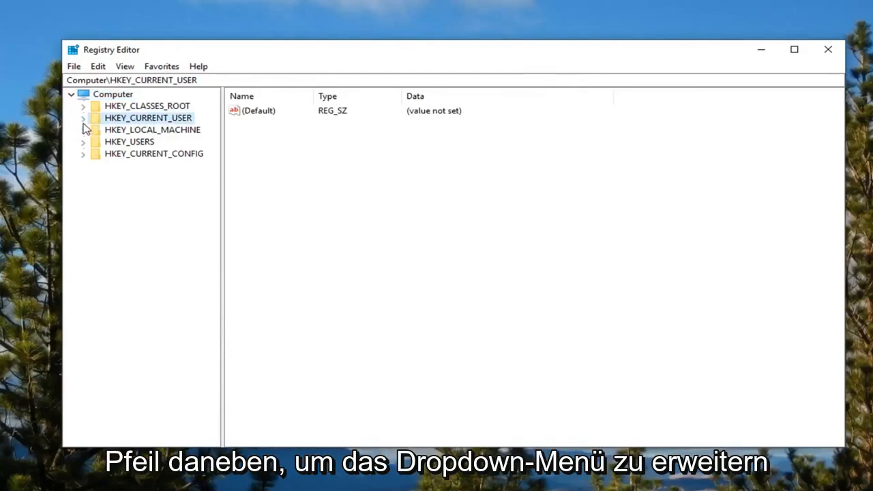
pyautogui.click(82, 117)
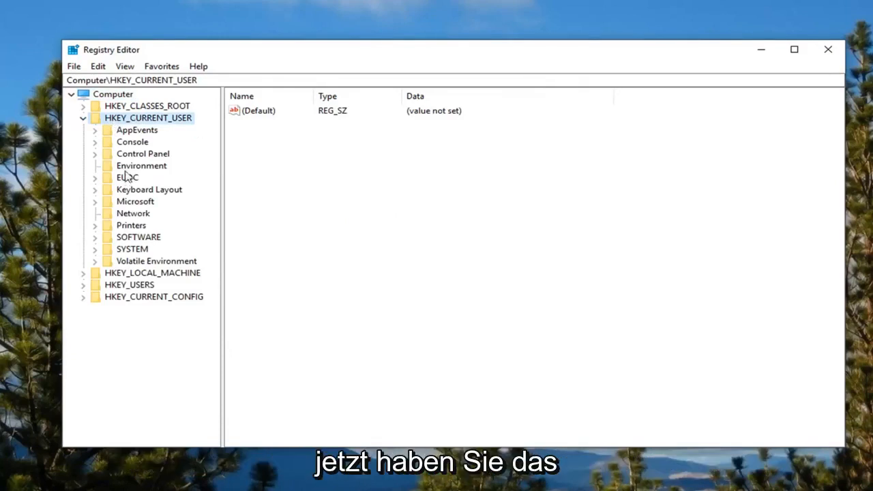
pyautogui.click(141, 153)
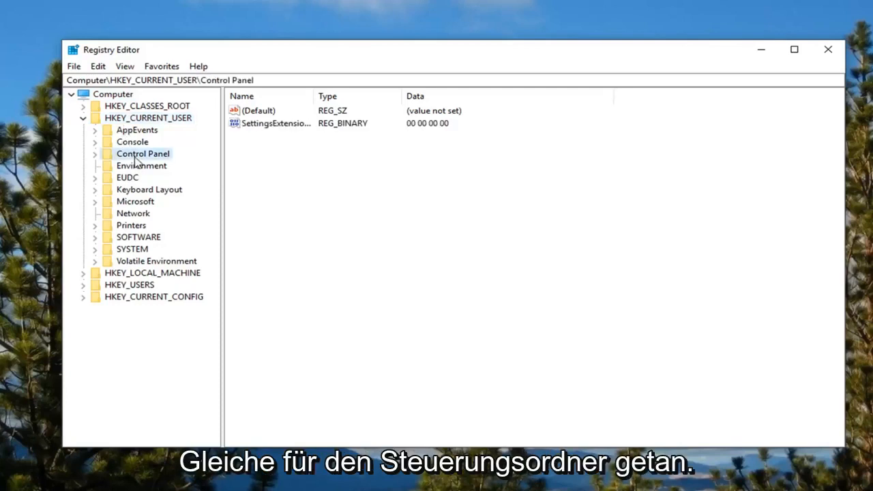
pyautogui.click(95, 153)
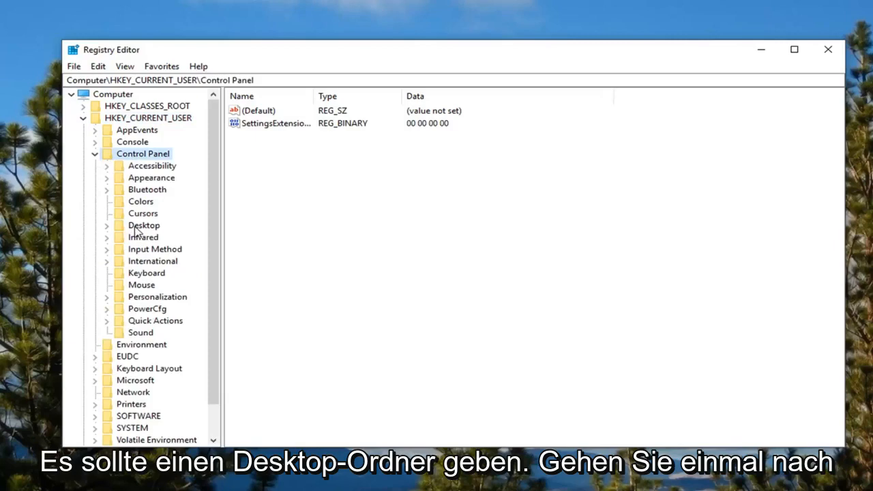
pyautogui.click(143, 225)
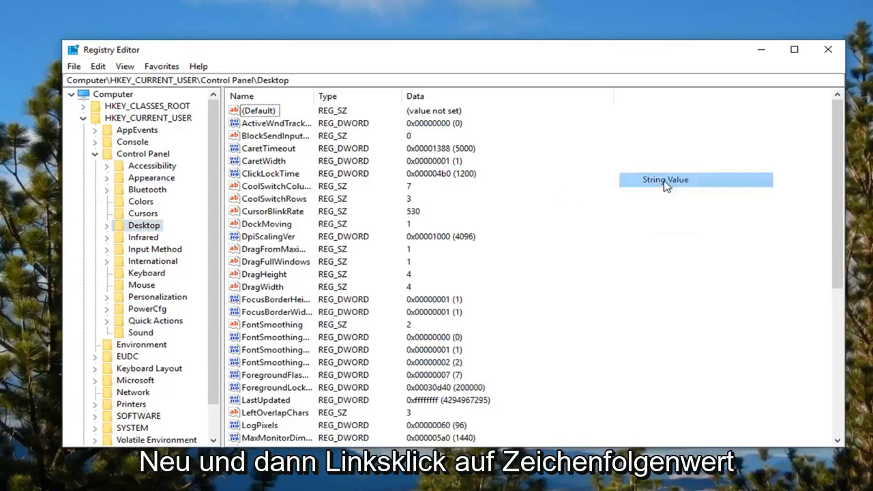
# Step: Create the string value AutoEndTasks under Desktop and bring up its edit dialog
pyautogui.click(665, 180)
pyautogui.write('AutoEndTasks')
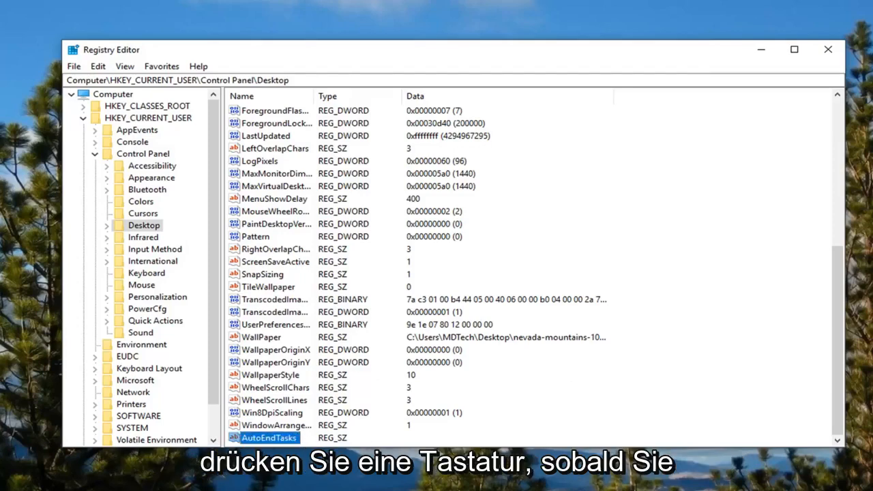
pyautogui.doubleClick(270, 437)
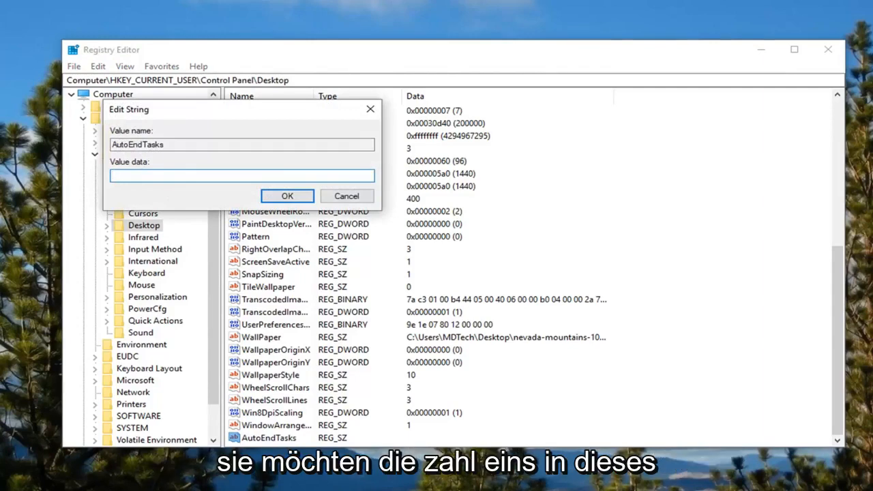
# Step: Give AutoEndTasks the value data 1
pyautogui.write('1')
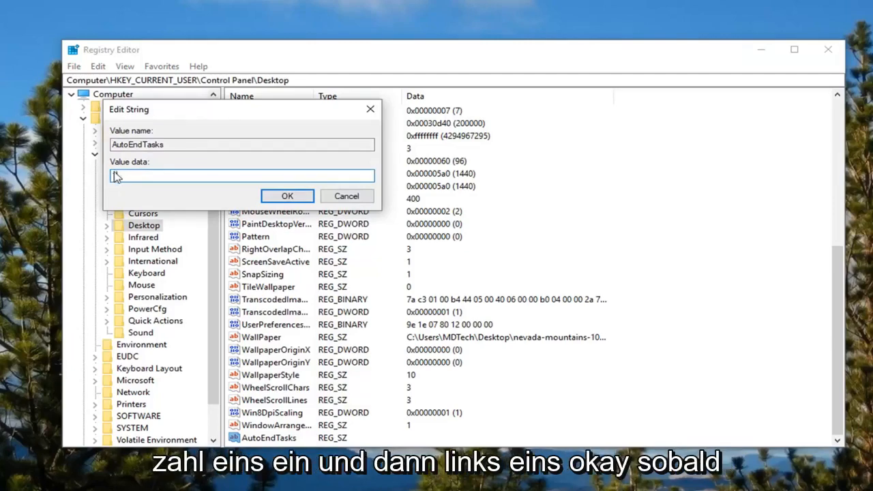
pyautogui.click(287, 196)
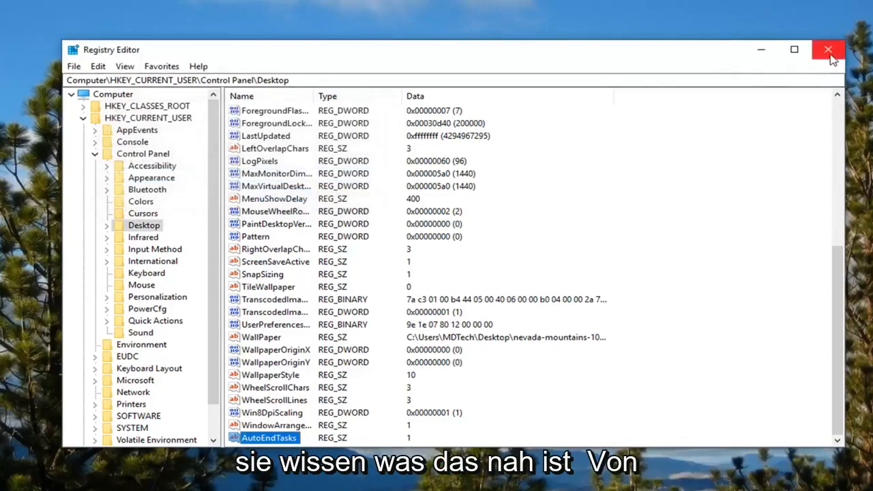
# Step: Close Registry Editor, leaving the Windows desktop
pyautogui.click(829, 49)
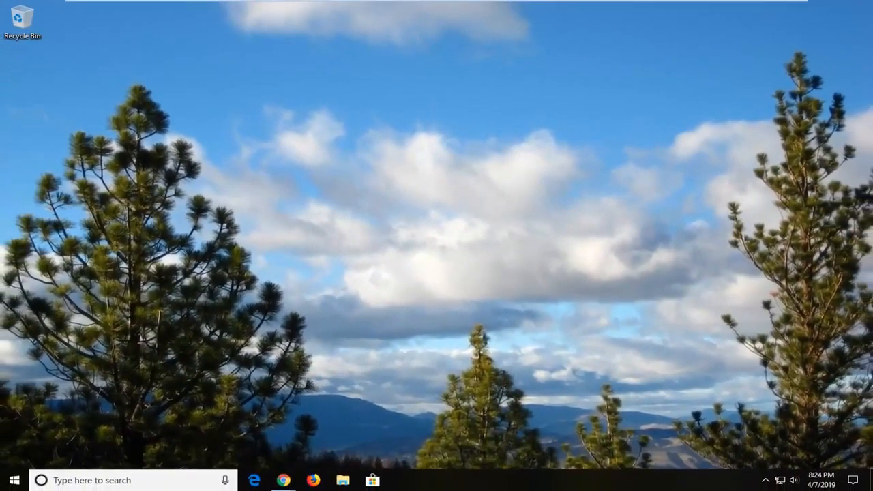